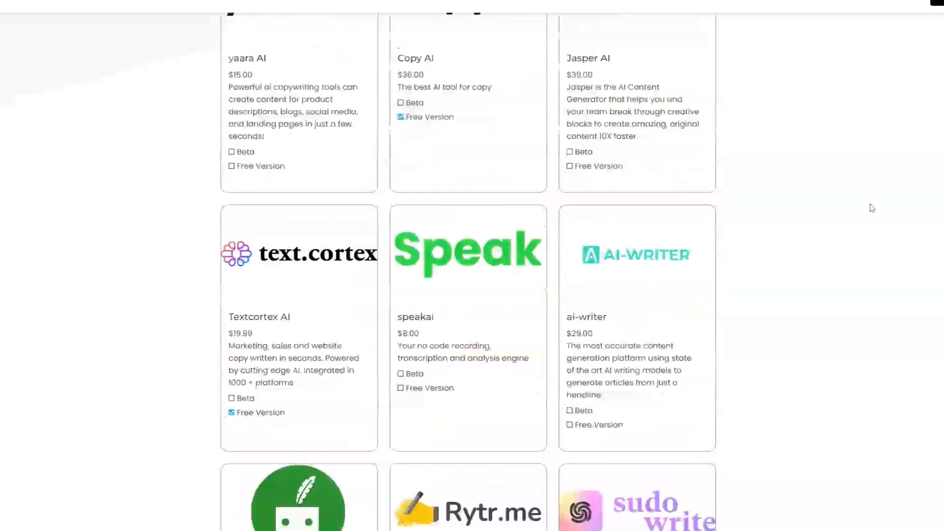
scroll(down, 3)
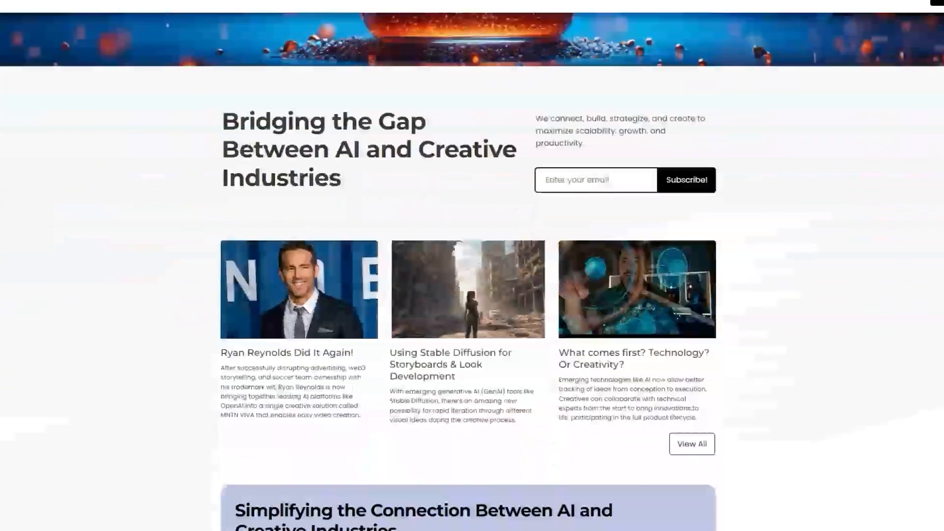
scroll(down, 3)
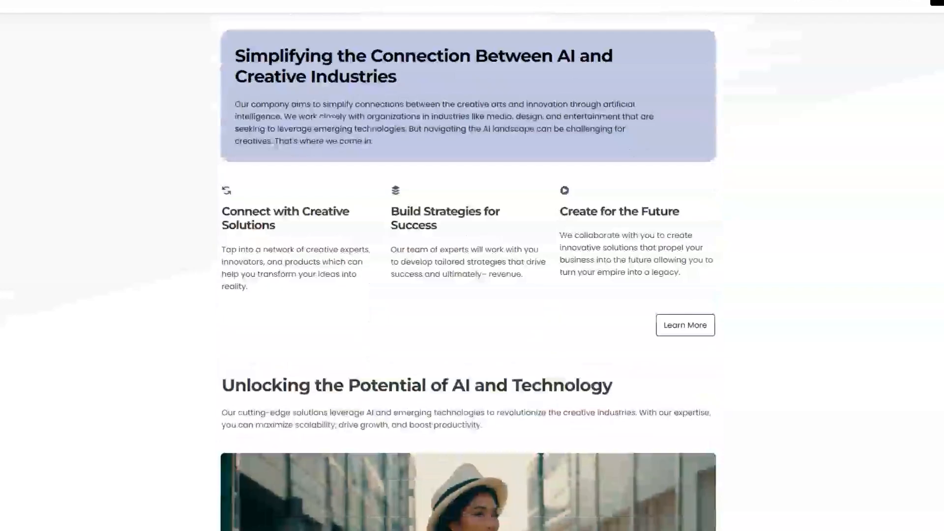